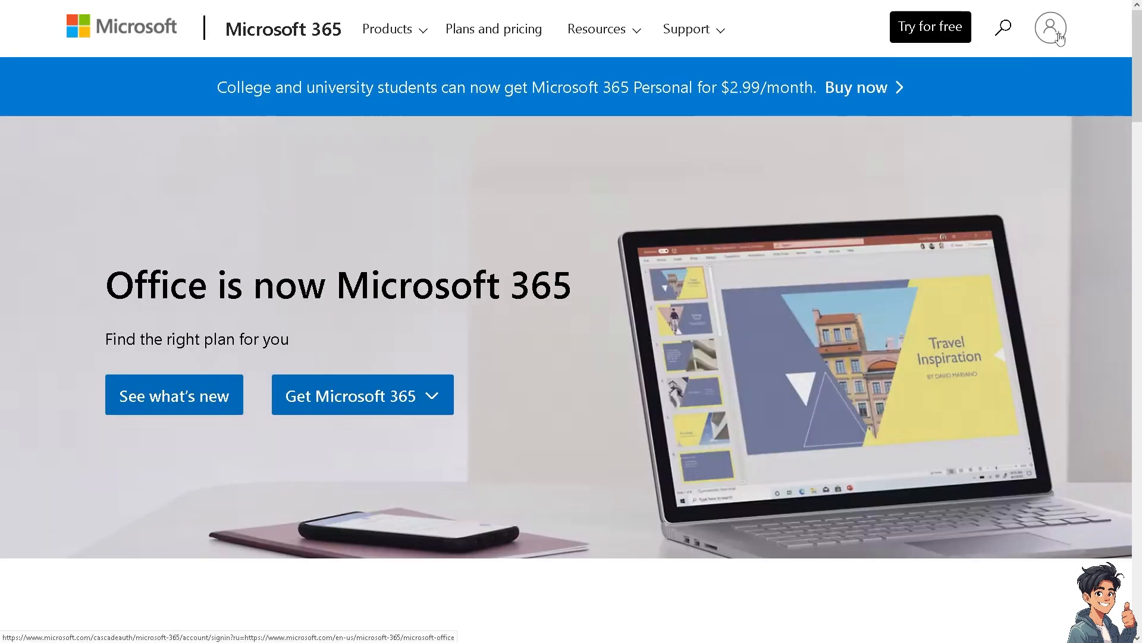
From the microsoft.com account icon, follow 'Create one!' to the Create account page.
{"action": "left_click", "coordinate": [1049, 28]}
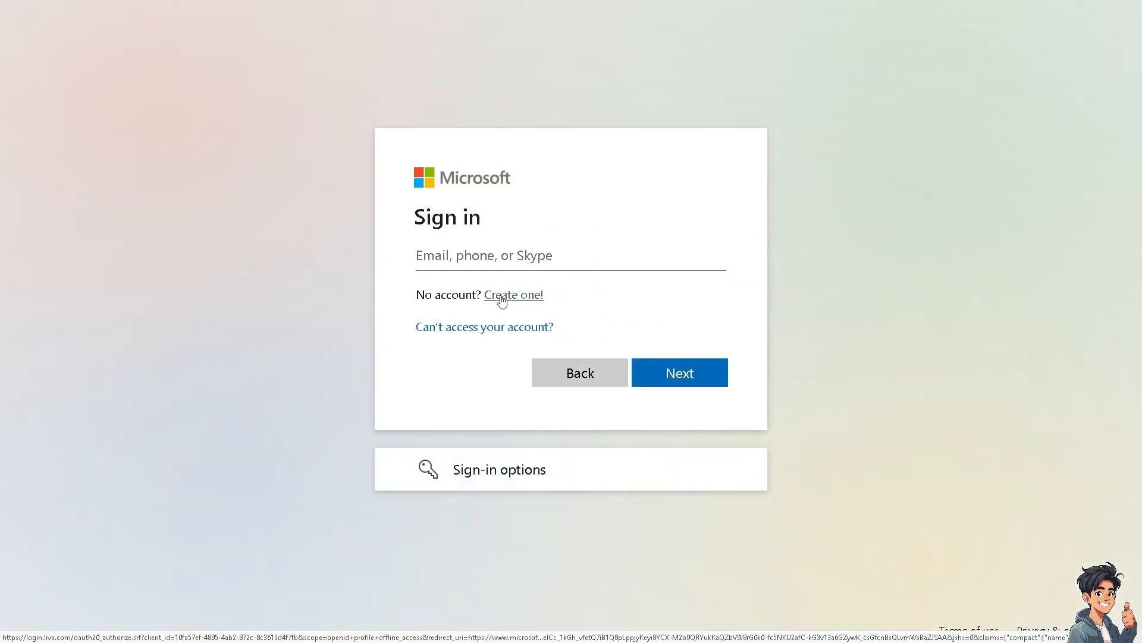
{"action": "left_click", "coordinate": [512, 295]}
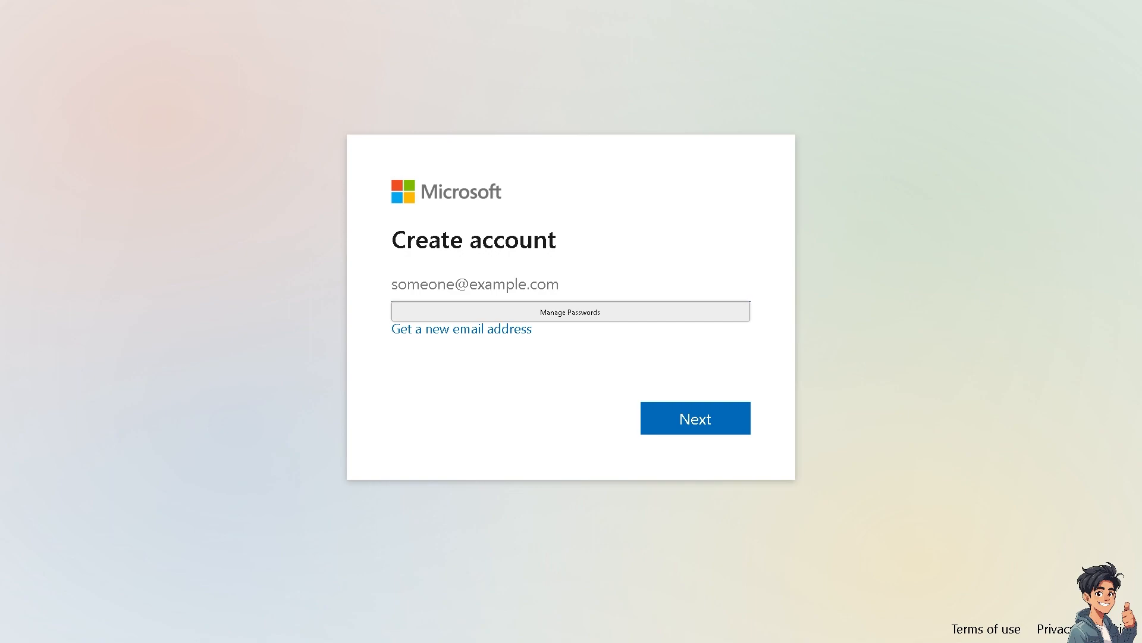
{"action": "left_click", "coordinate": [694, 418]}
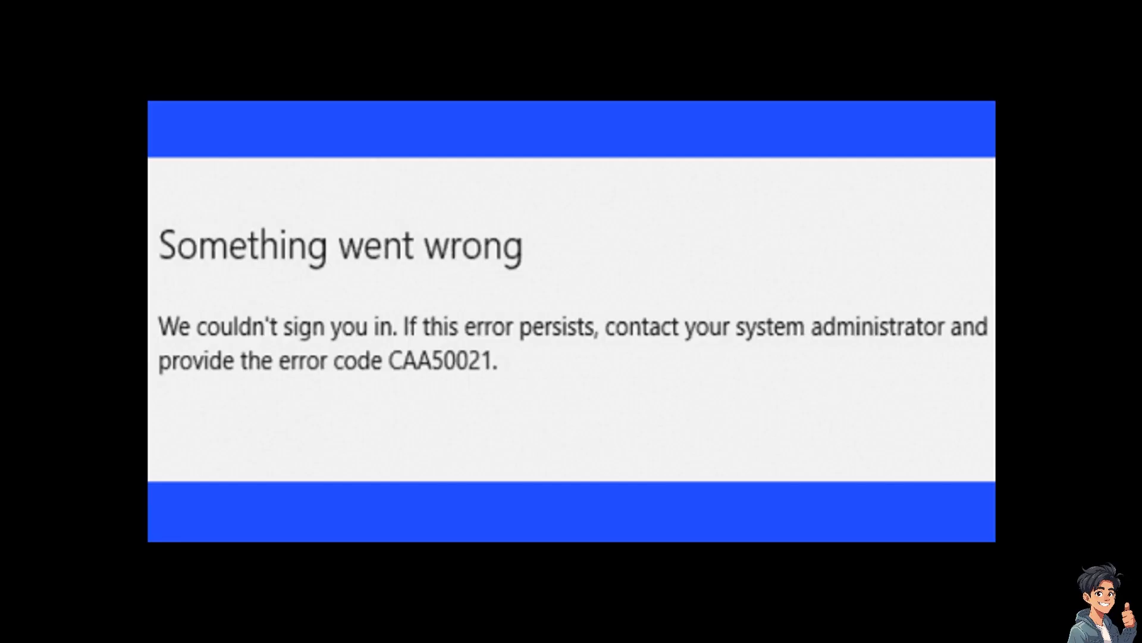
{"action": "mouse_move", "coordinate": [429, 374]}
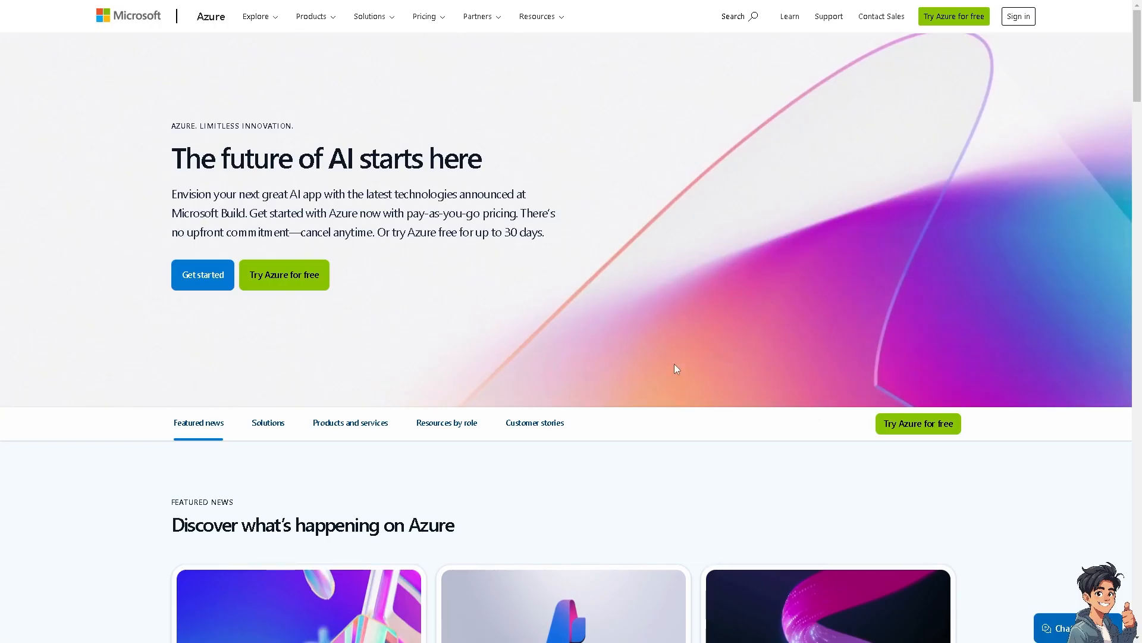
{"action": "mouse_move", "coordinate": [616, 292]}
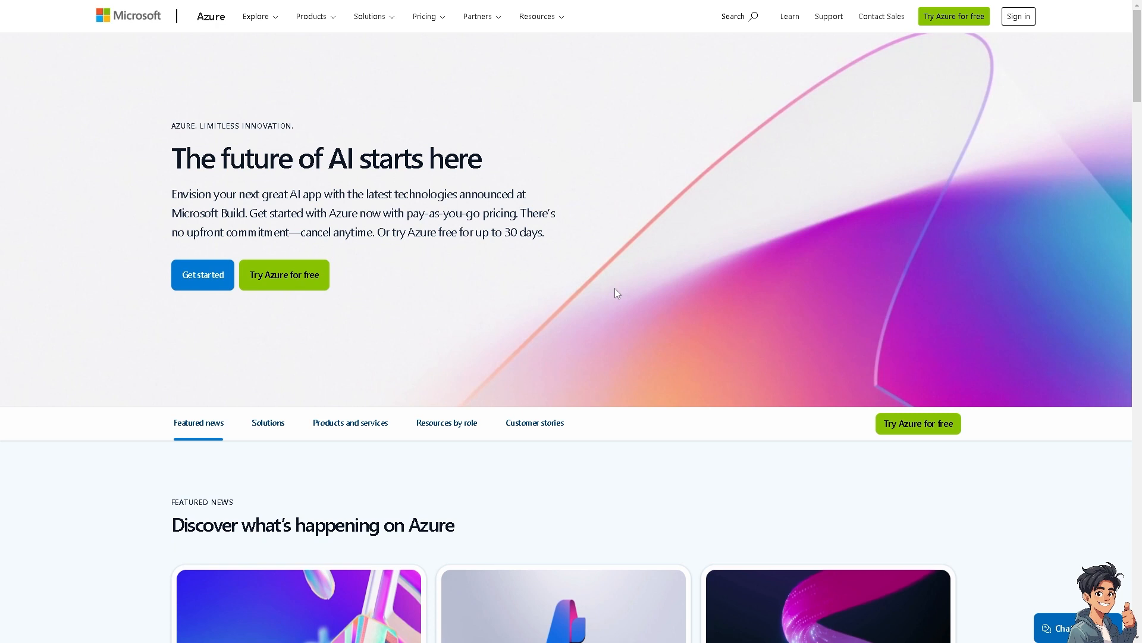
{"action": "mouse_move", "coordinate": [467, 214]}
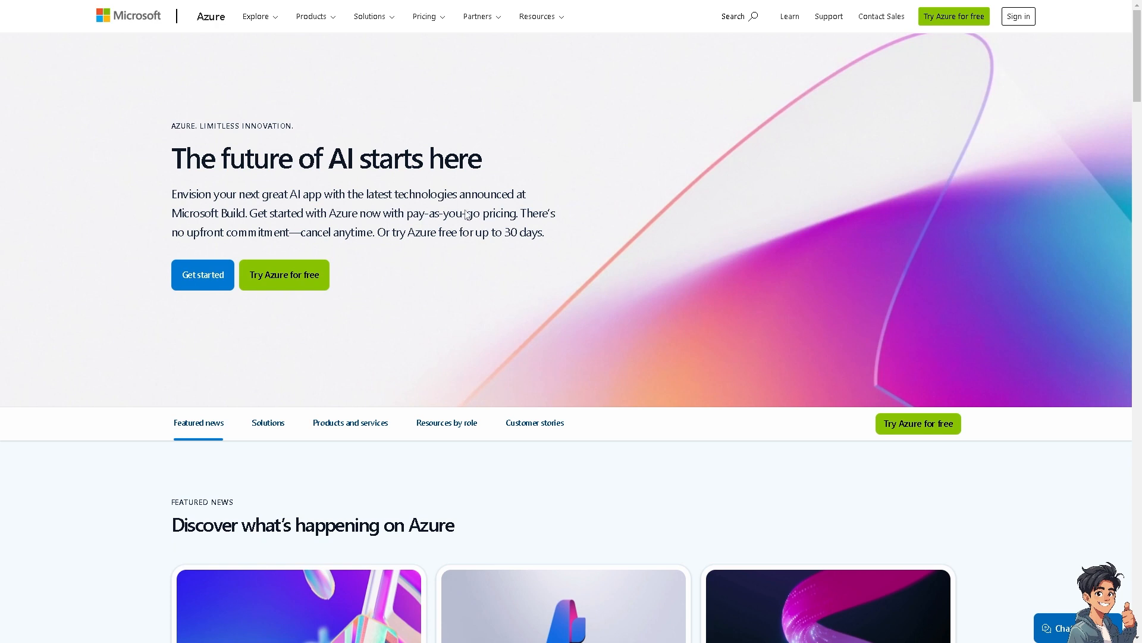
{"action": "mouse_move", "coordinate": [934, 59]}
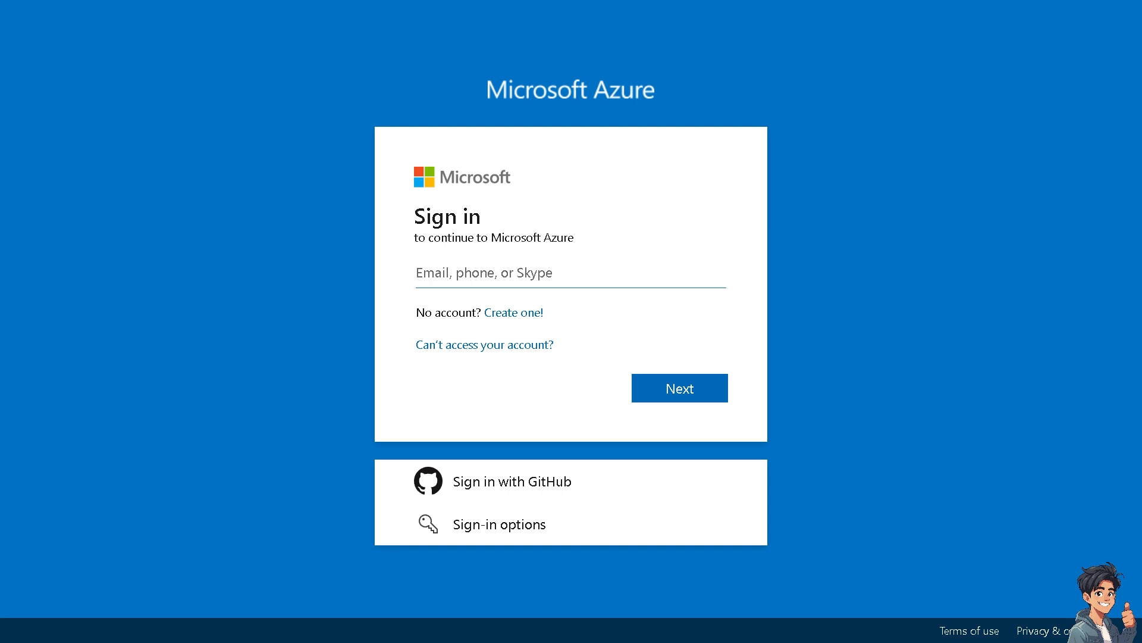
Start entering the account email on the Microsoft Azure sign-in page.
{"action": "left_click", "coordinate": [510, 273]}
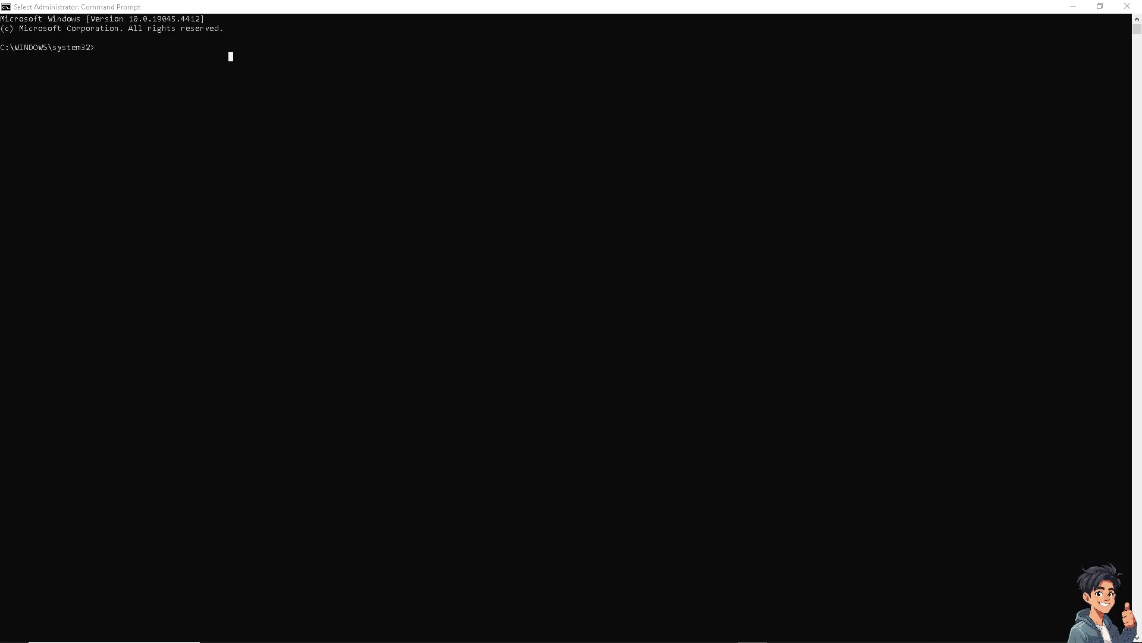
{"action": "mouse_move", "coordinate": [113, 67]}
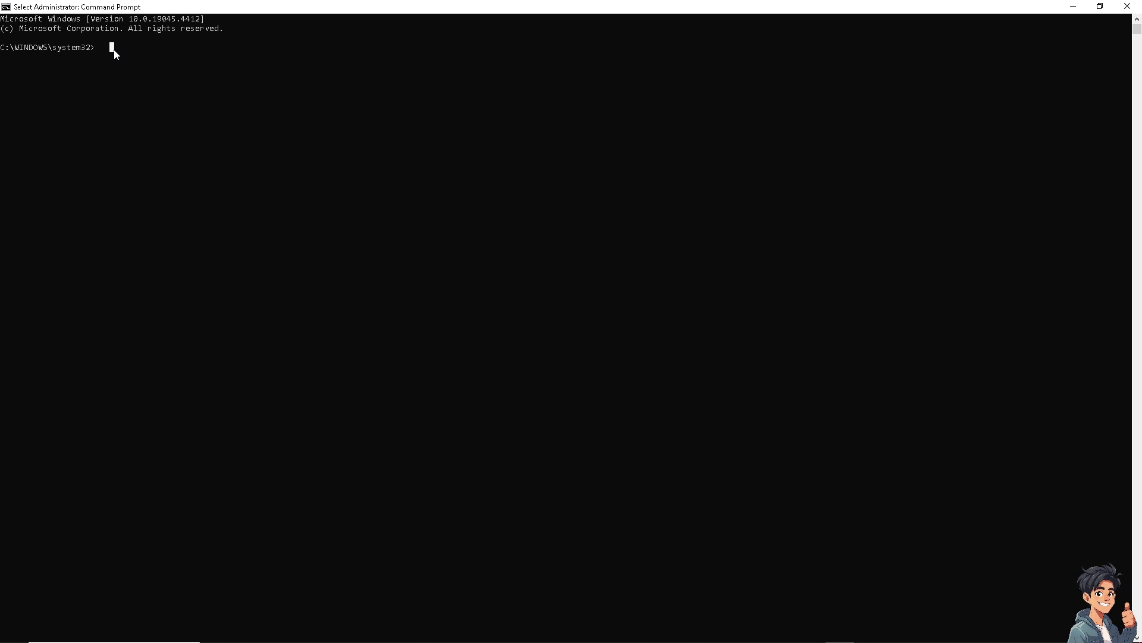
Enter 'dsregcmd /le' (the leave switch) at the elevated system32 prompt.
{"action": "type", "text": "22"}
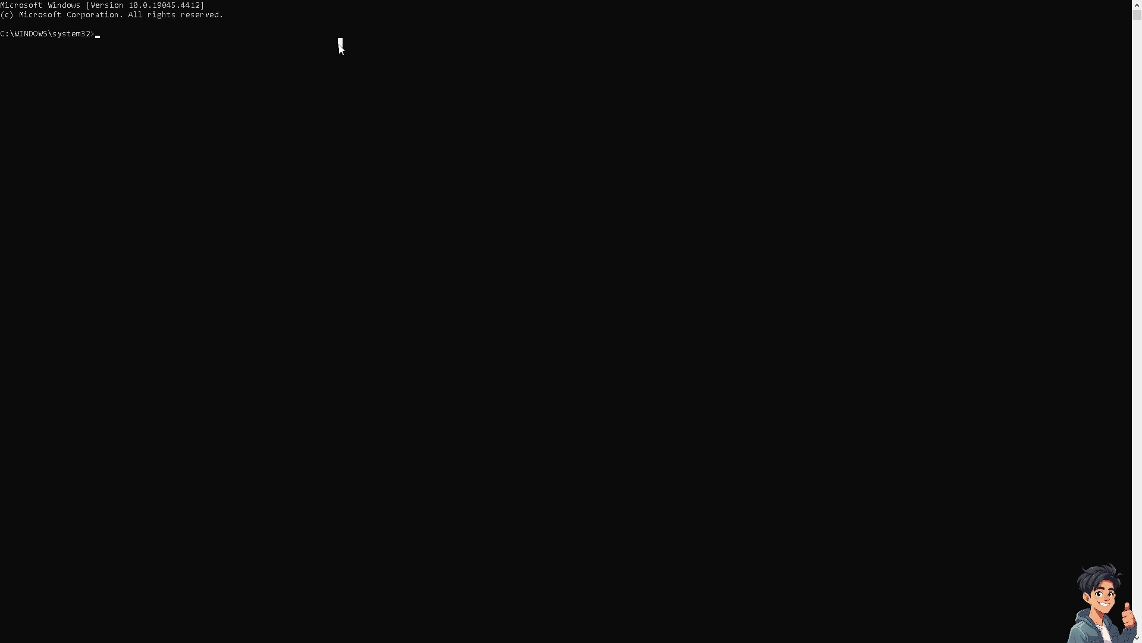
{"action": "type", "text": "ds"}
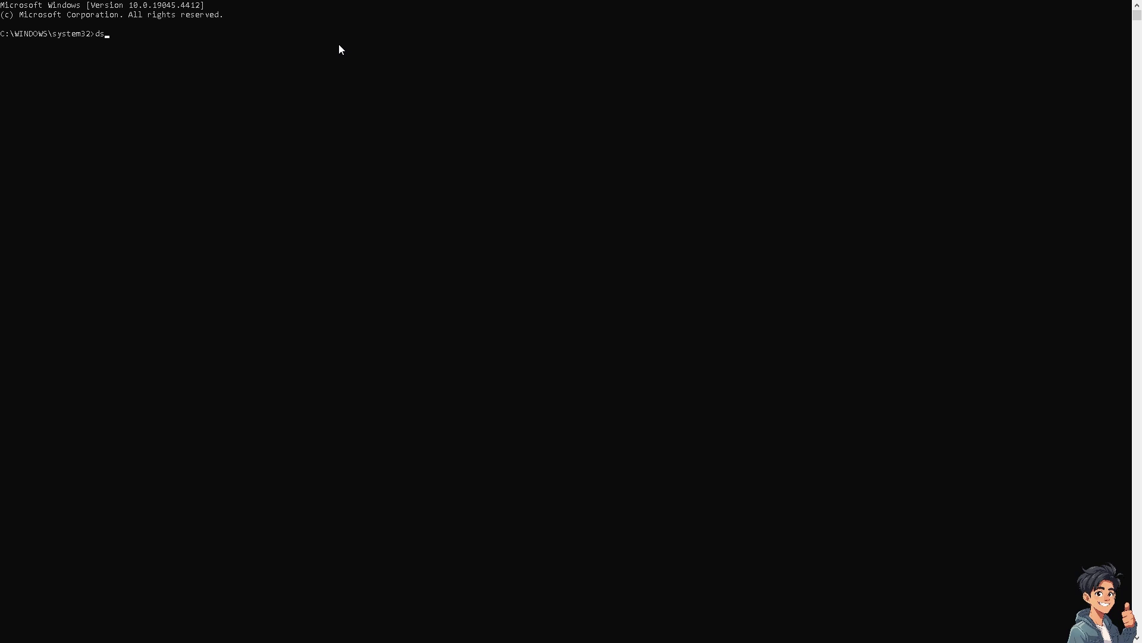
{"action": "type", "text": "reg"}
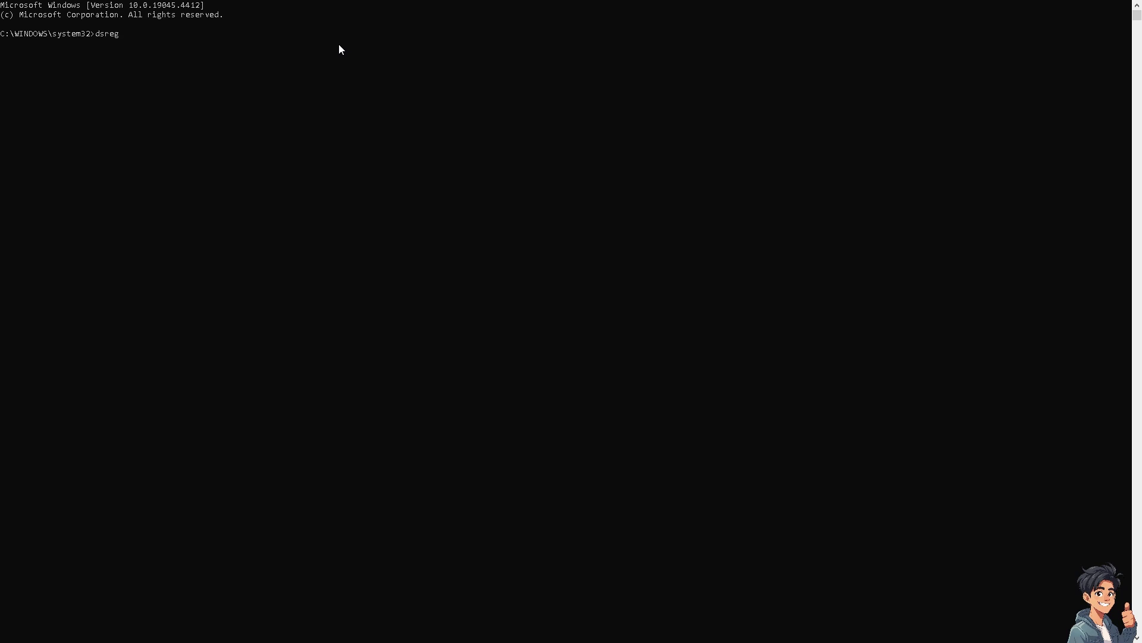
{"action": "type", "text": "cmd"}
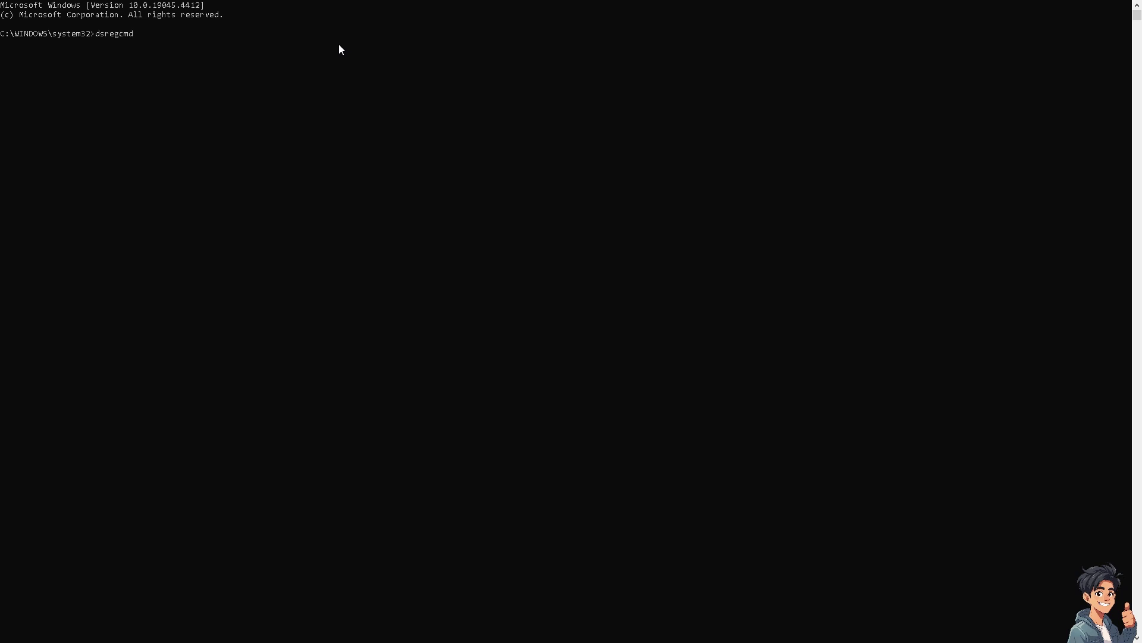
{"action": "type", "text": "/le"}
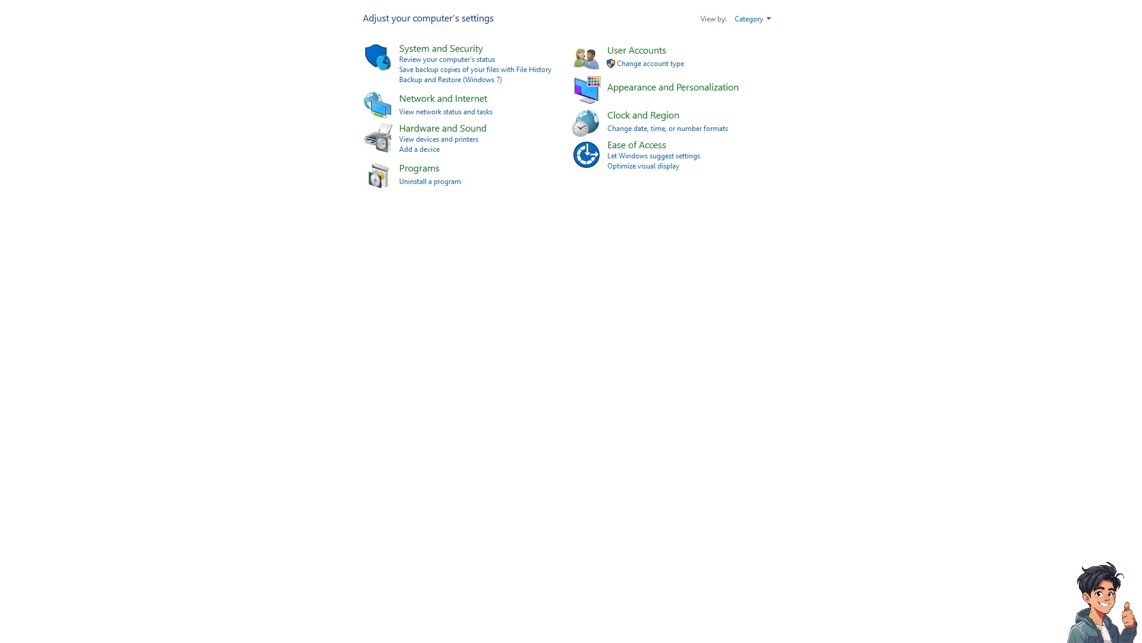
{"action": "mouse_move", "coordinate": [587, 191]}
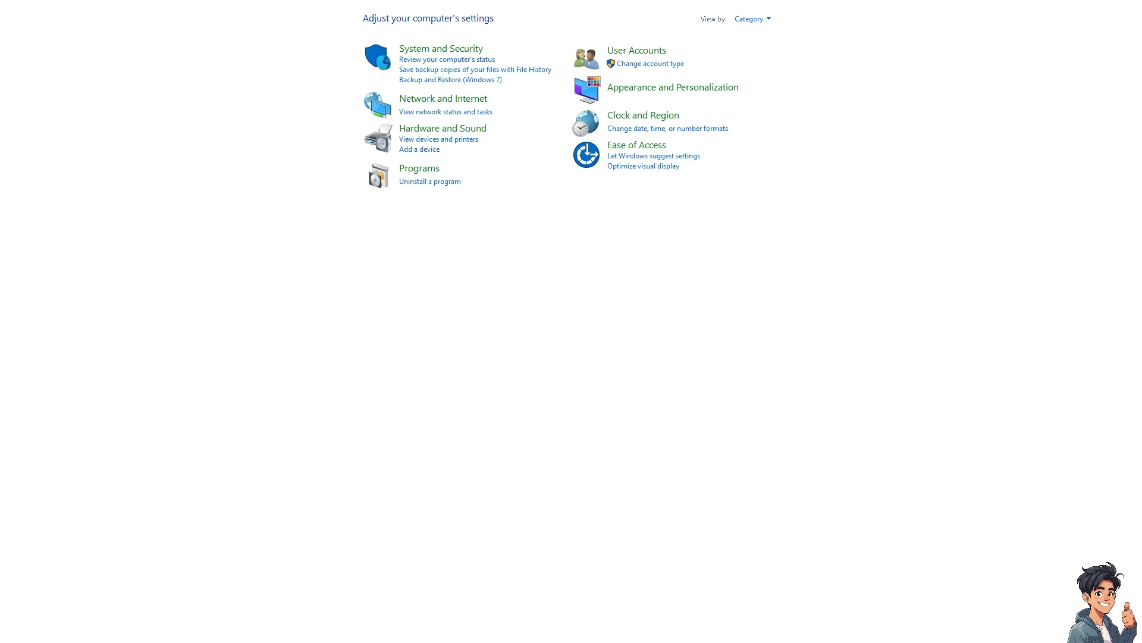
{"action": "mouse_move", "coordinate": [788, 206]}
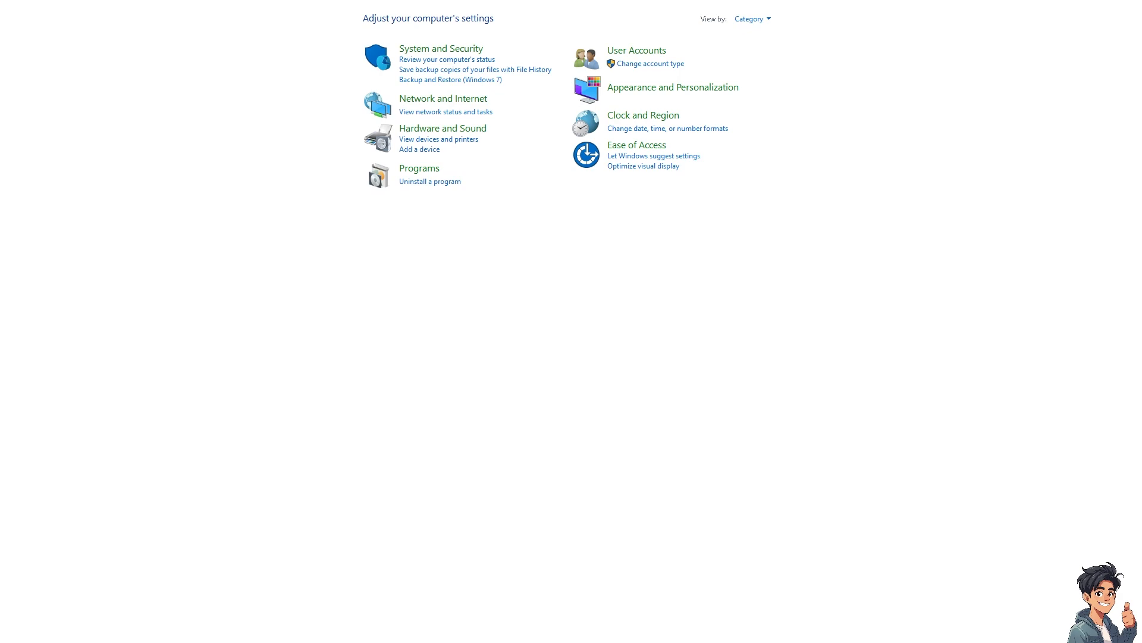
Go through the Programs category to Programs and Features, listing 76 installed programs.
{"action": "left_click", "coordinate": [430, 181]}
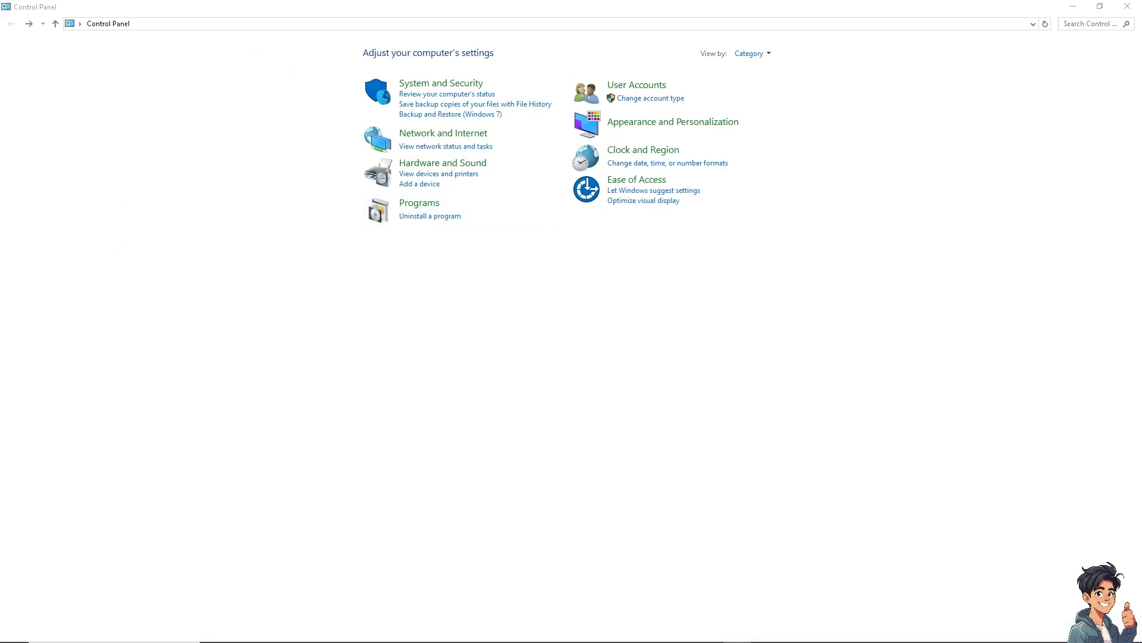
{"action": "mouse_move", "coordinate": [734, 244]}
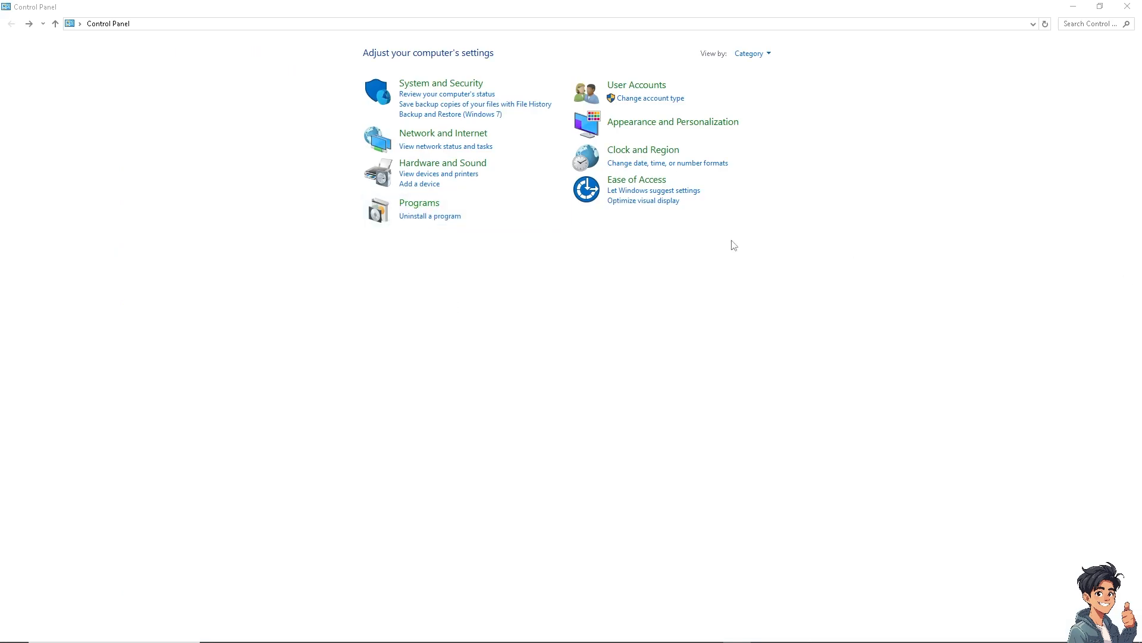
{"action": "left_click", "coordinate": [419, 203]}
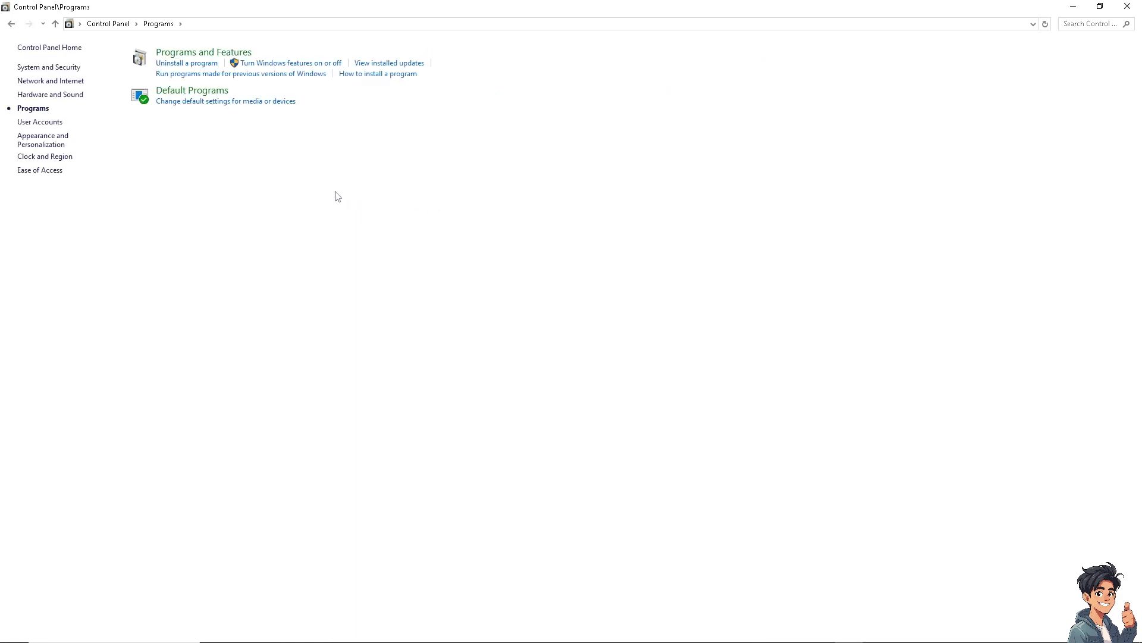
{"action": "mouse_move", "coordinate": [206, 57]}
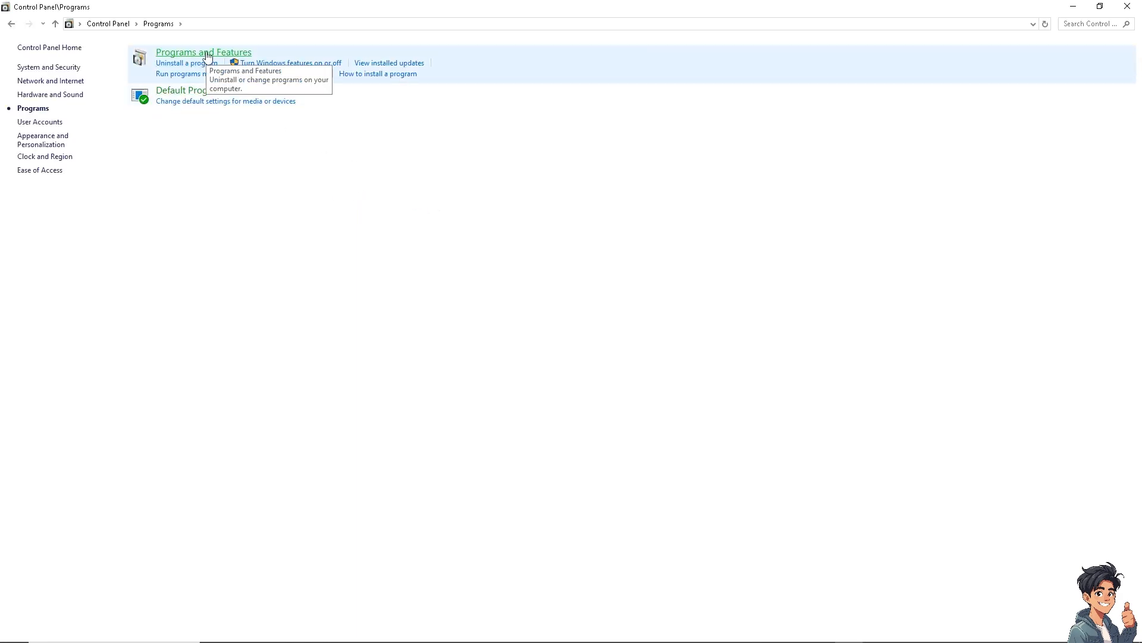
{"action": "left_click", "coordinate": [203, 52]}
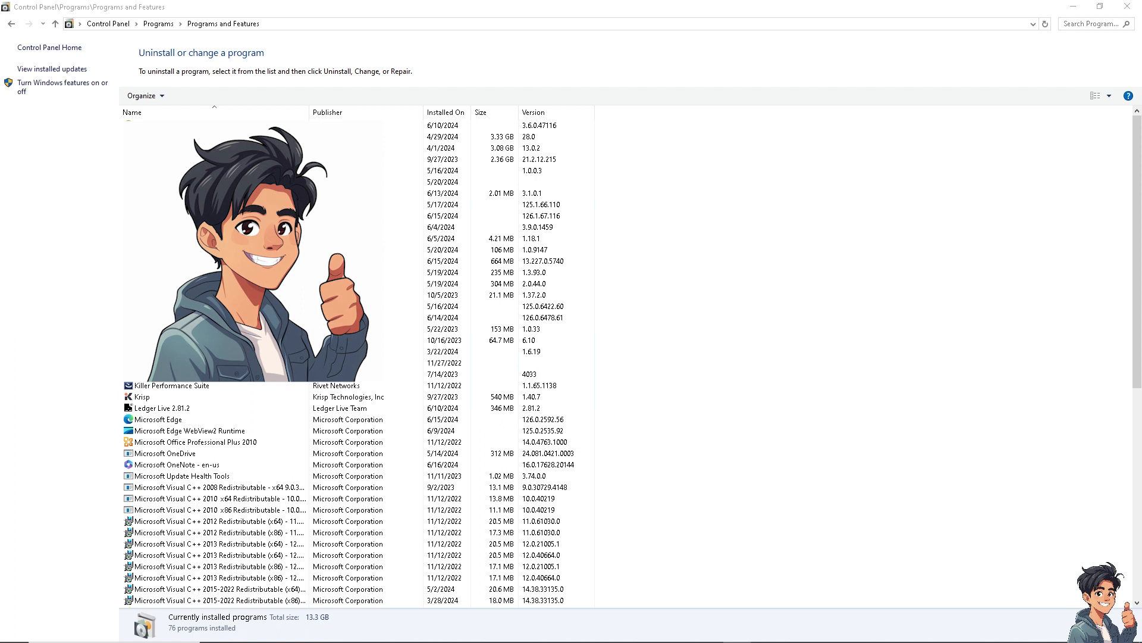
Select Microsoft Office Professional Plus 2010 and bring up its Uninstall/Change actions.
{"action": "left_click", "coordinate": [186, 430]}
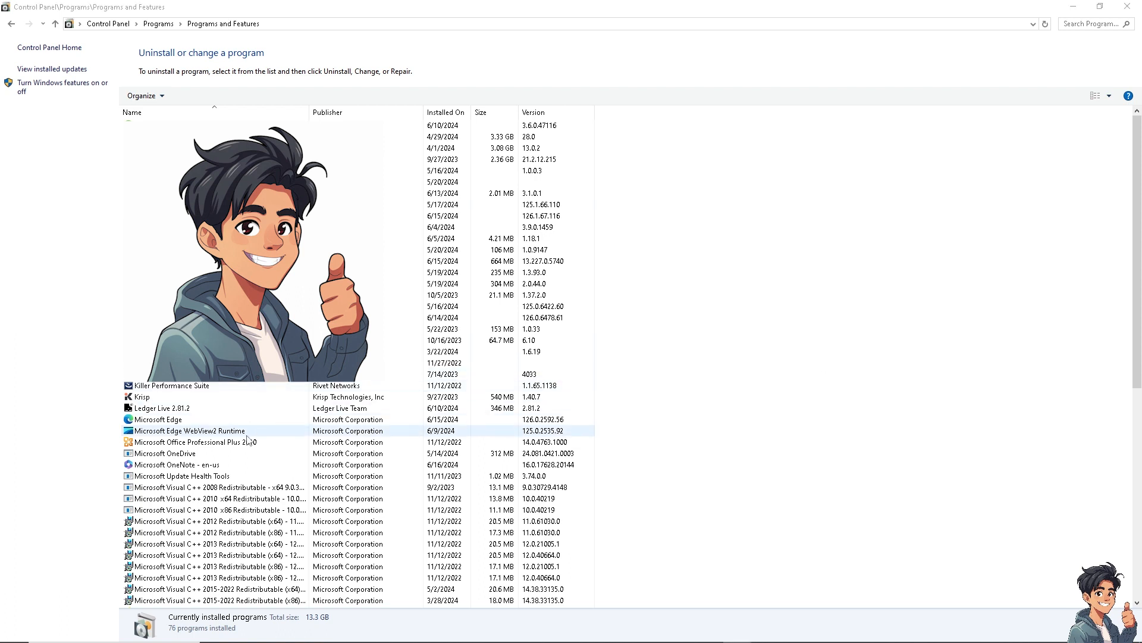
{"action": "left_click", "coordinate": [218, 441]}
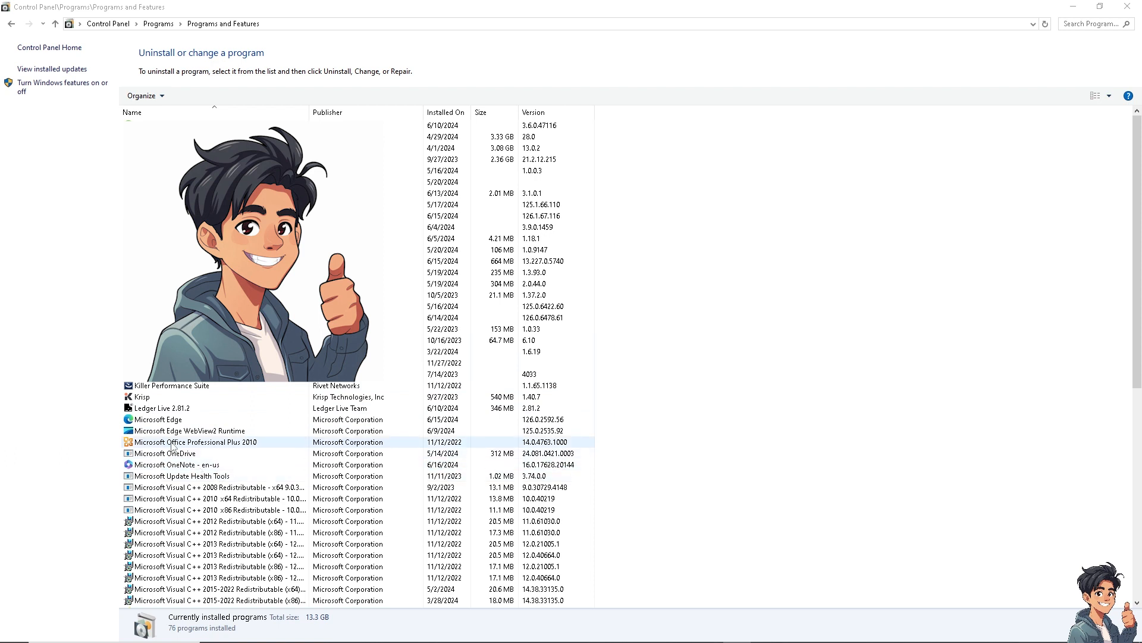
{"action": "right_click", "coordinate": [211, 442]}
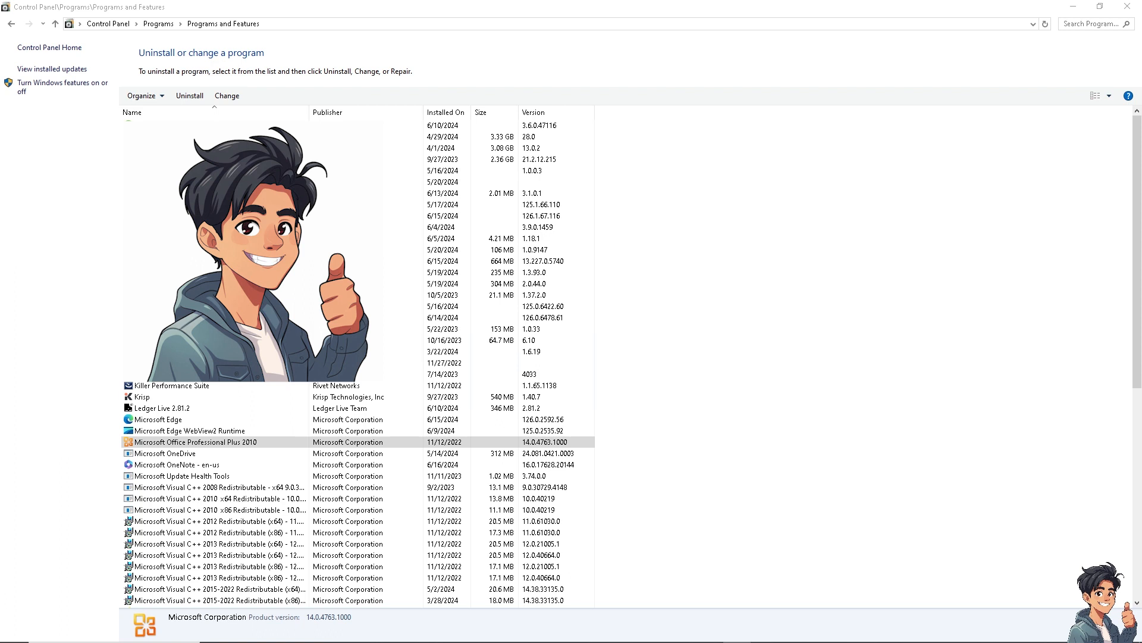
{"action": "mouse_move", "coordinate": [1020, 244]}
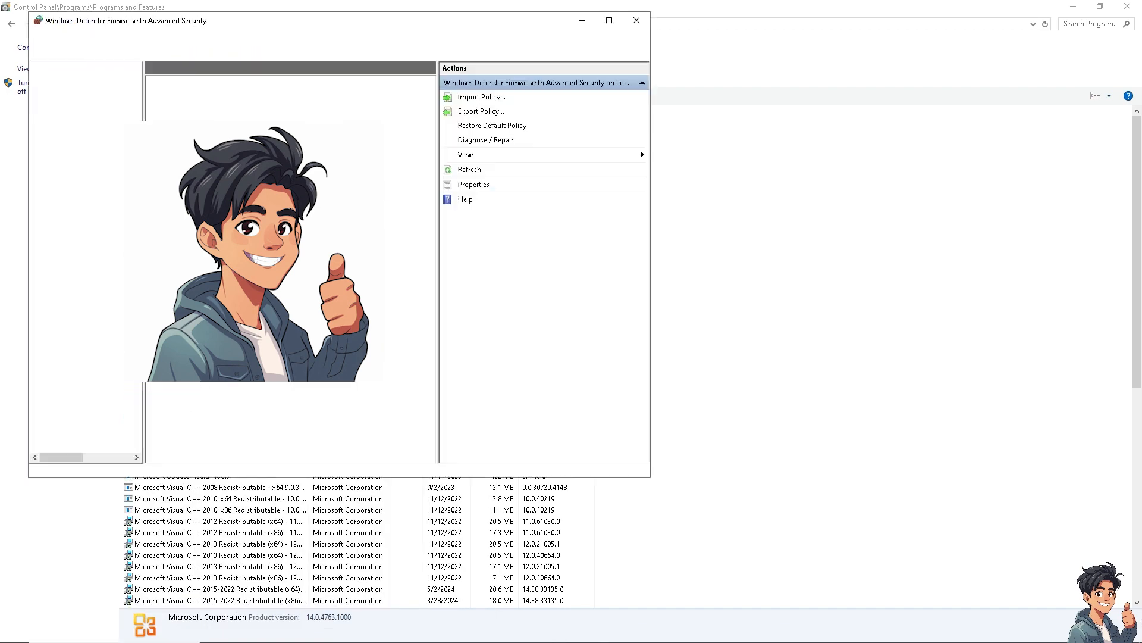
Maximize the firewall console to review the Domain, Private and Public profile status.
{"action": "left_click", "coordinate": [609, 19]}
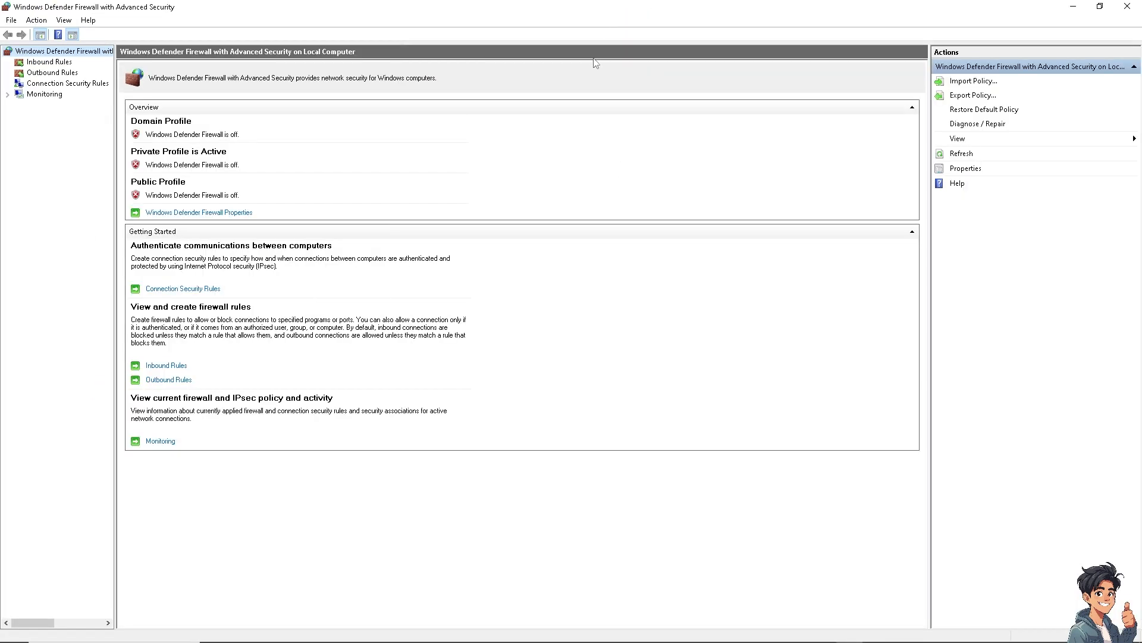
{"action": "mouse_move", "coordinate": [420, 190]}
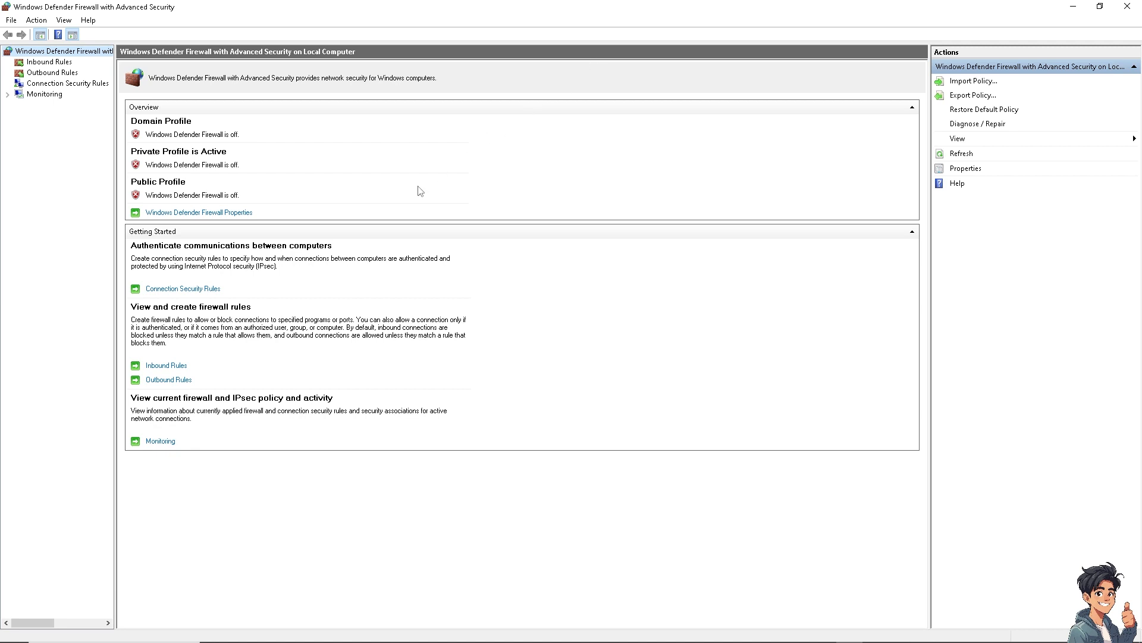
{"action": "mouse_move", "coordinate": [276, 249]}
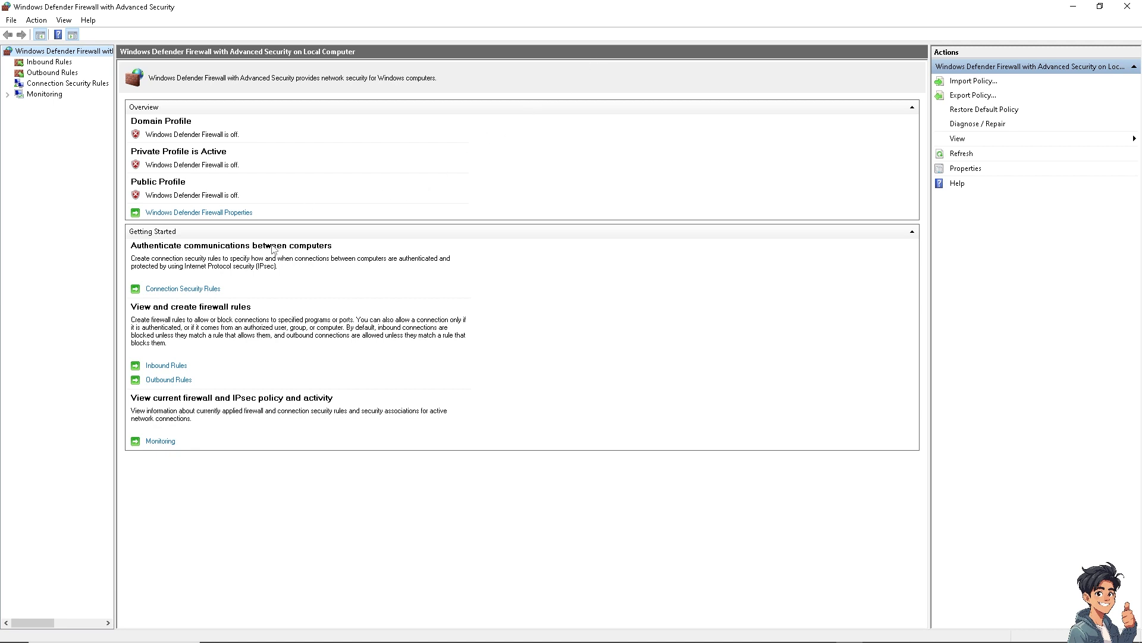
{"action": "mouse_move", "coordinate": [271, 249]}
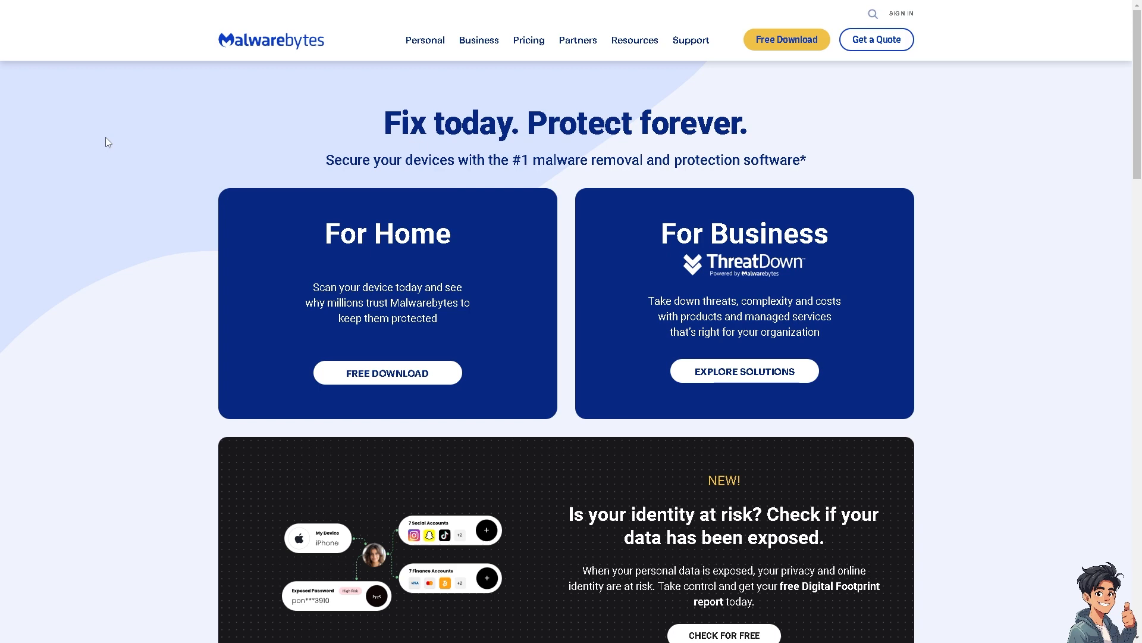
{"action": "mouse_move", "coordinate": [153, 202]}
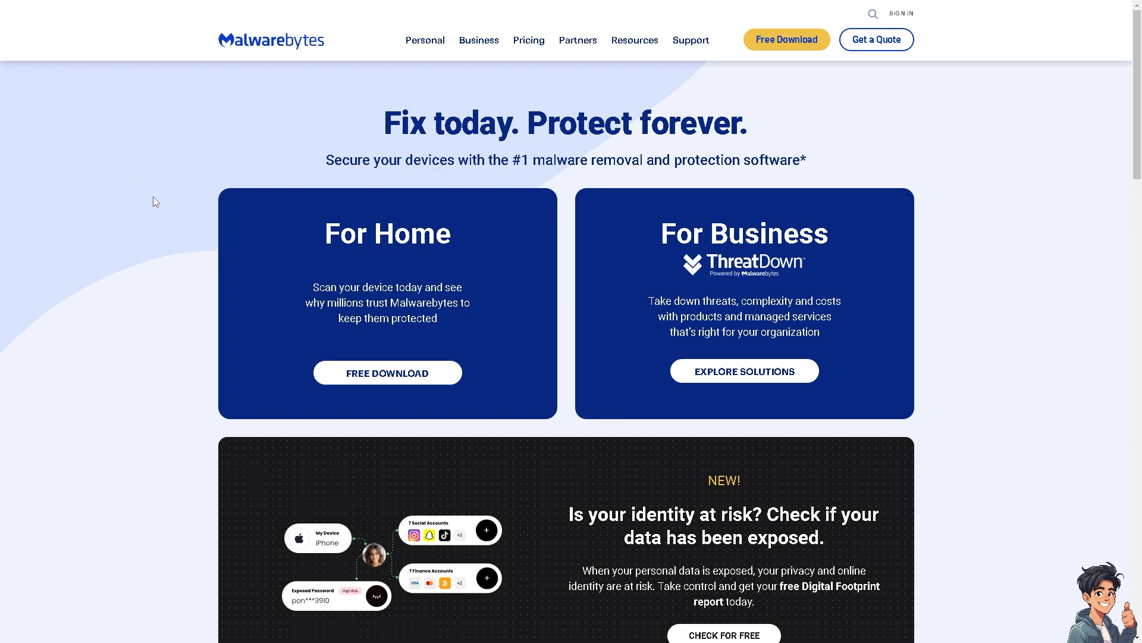
{"action": "scroll", "scroll_direction": "down", "scroll_amount": 3}
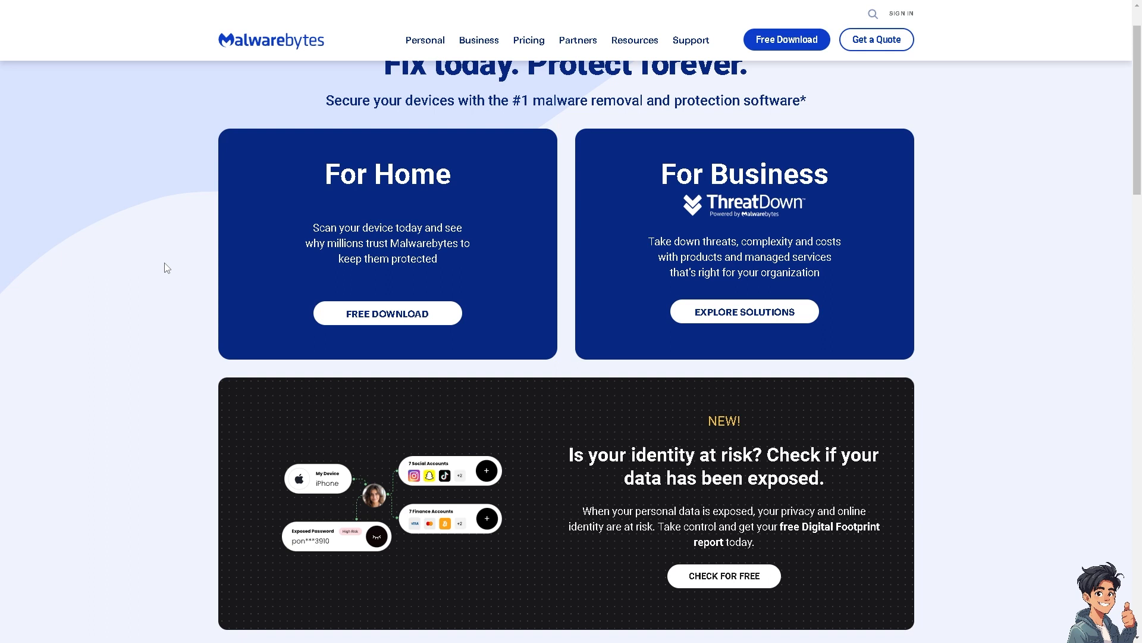
{"action": "mouse_move", "coordinate": [187, 304]}
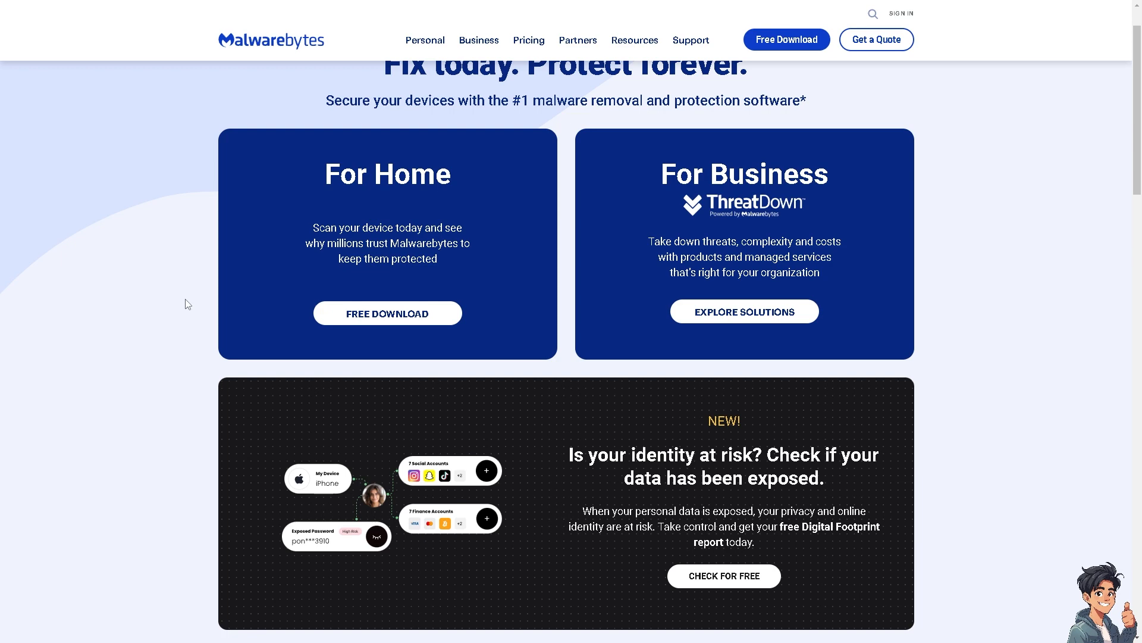
{"action": "scroll", "scroll_direction": "down", "scroll_amount": 3}
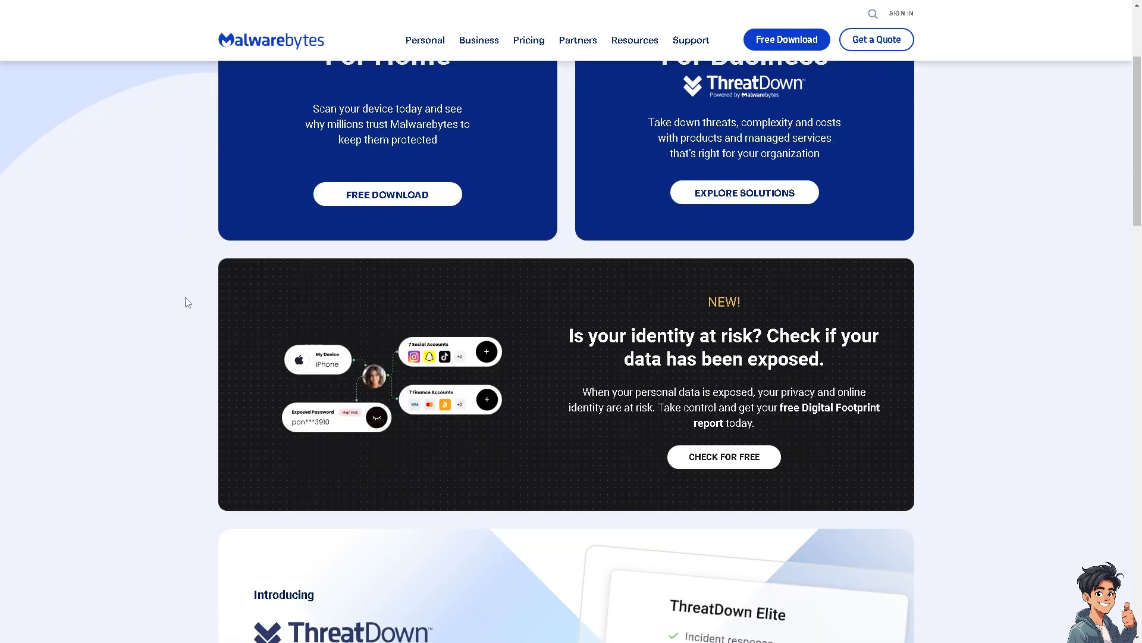
{"action": "scroll", "scroll_direction": "down", "scroll_amount": 3}
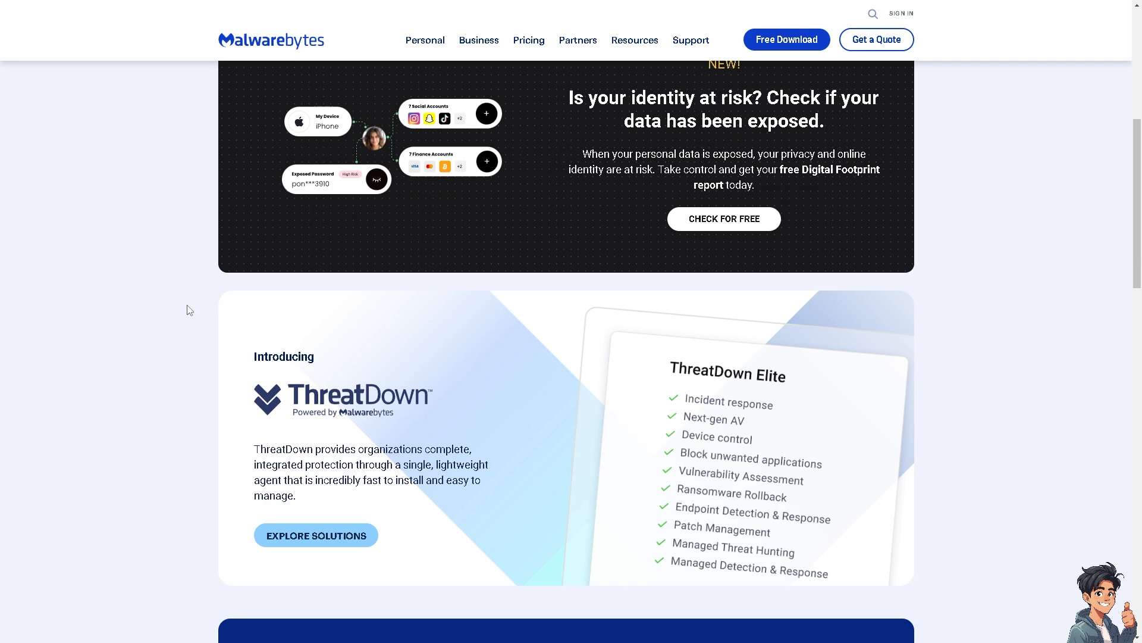
{"action": "scroll", "scroll_direction": "down", "scroll_amount": 3}
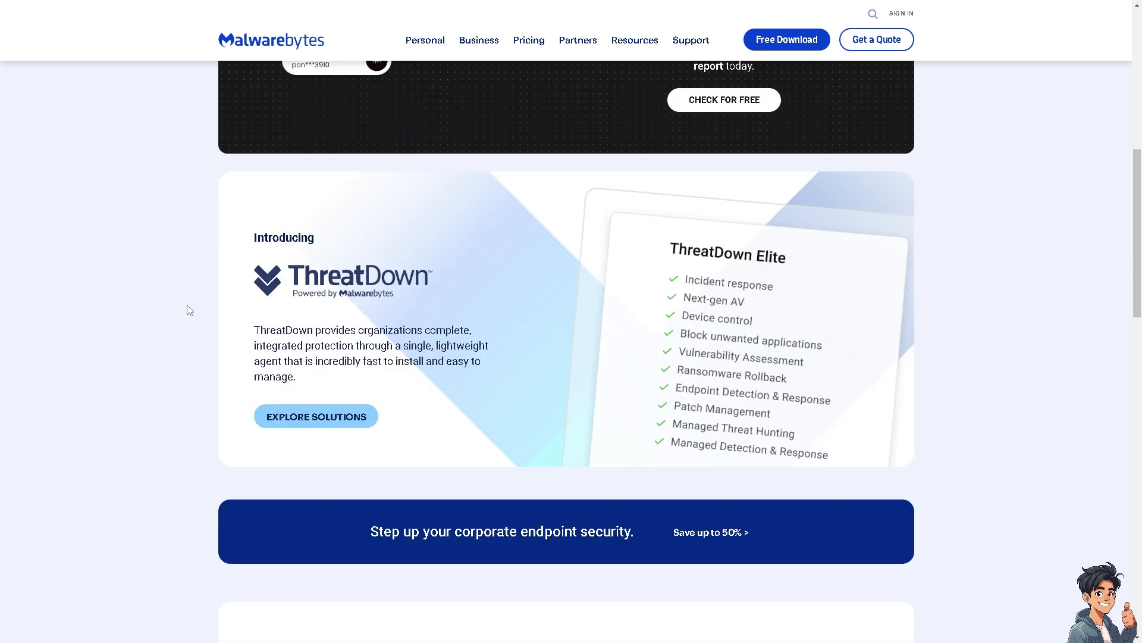
{"action": "scroll", "scroll_direction": "down", "scroll_amount": 3}
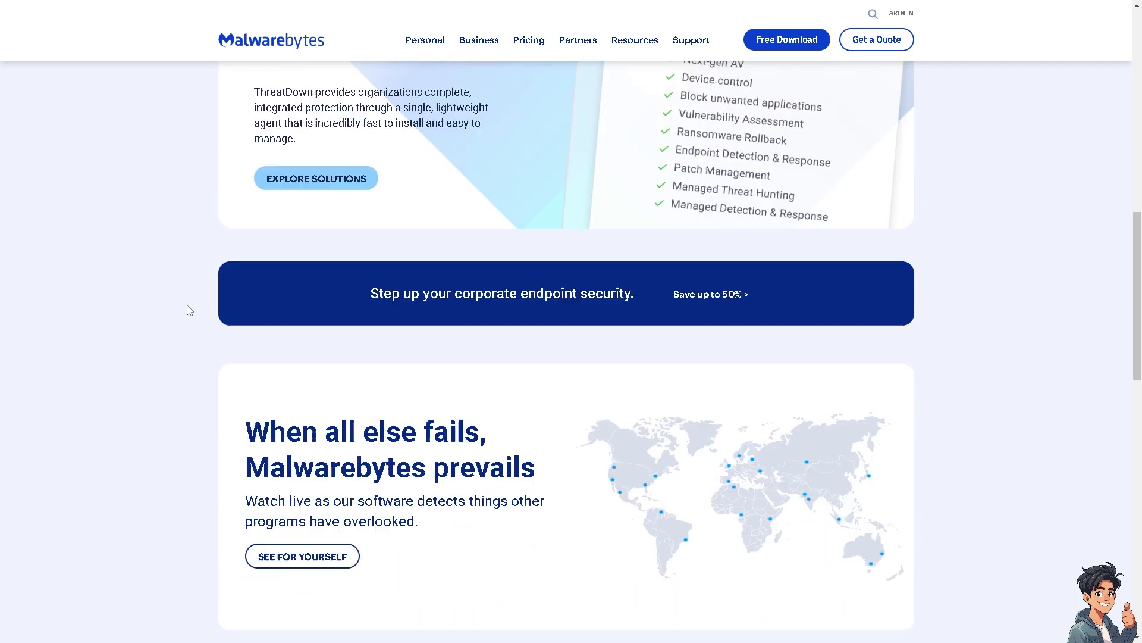
{"action": "scroll", "scroll_direction": "down", "scroll_amount": 3}
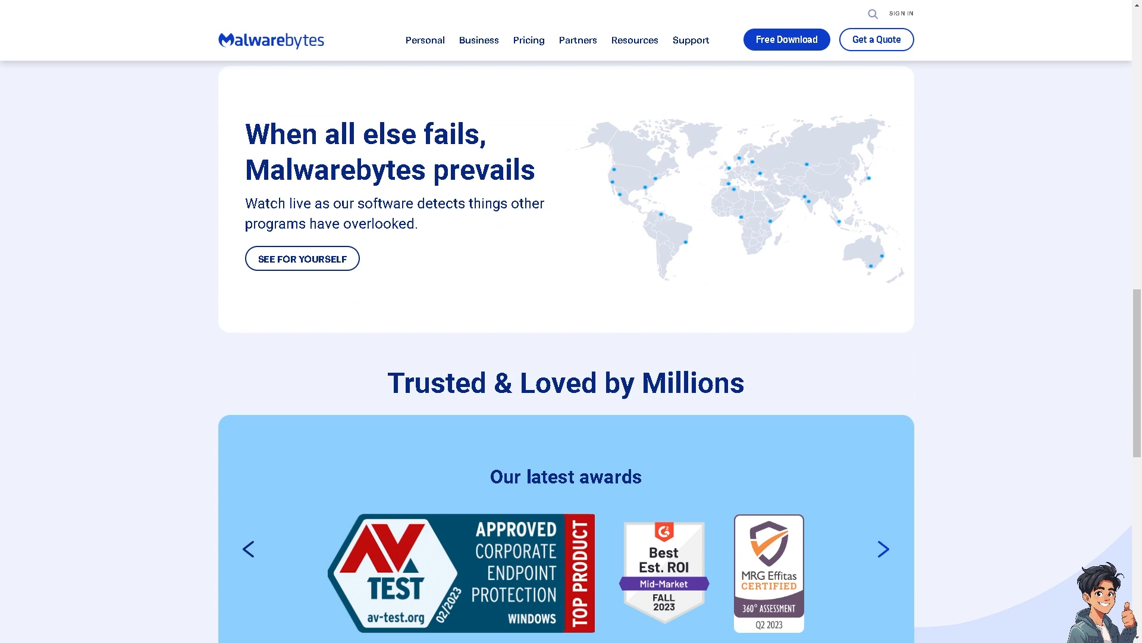
{"action": "mouse_move", "coordinate": [353, 369]}
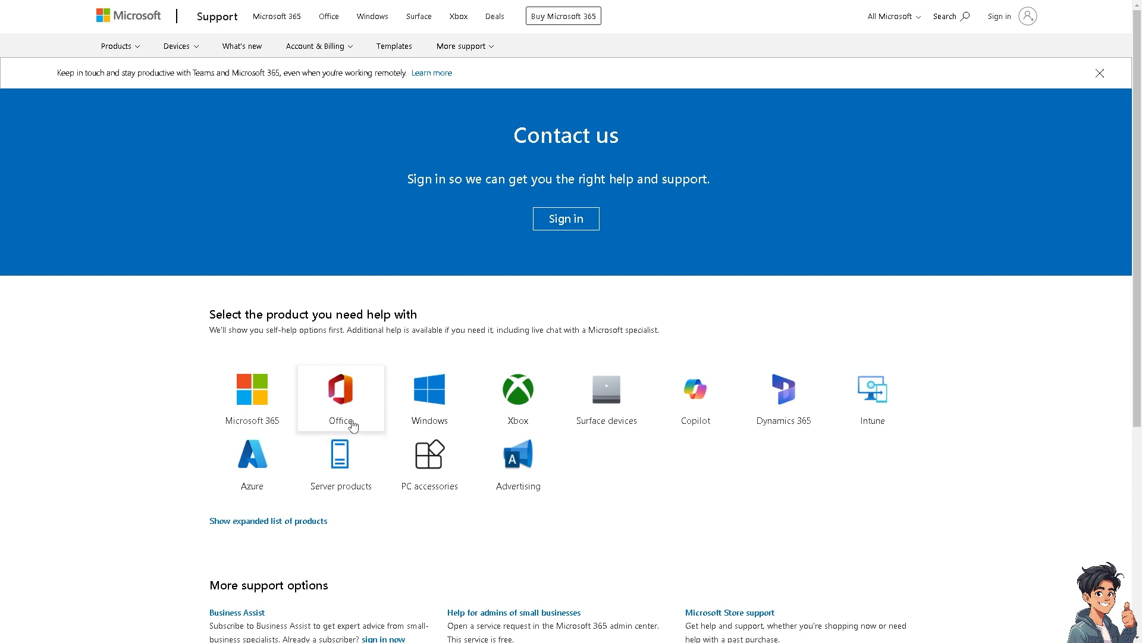
Choose Office as the product on the Microsoft Support Contact us page.
{"action": "left_click", "coordinate": [341, 398]}
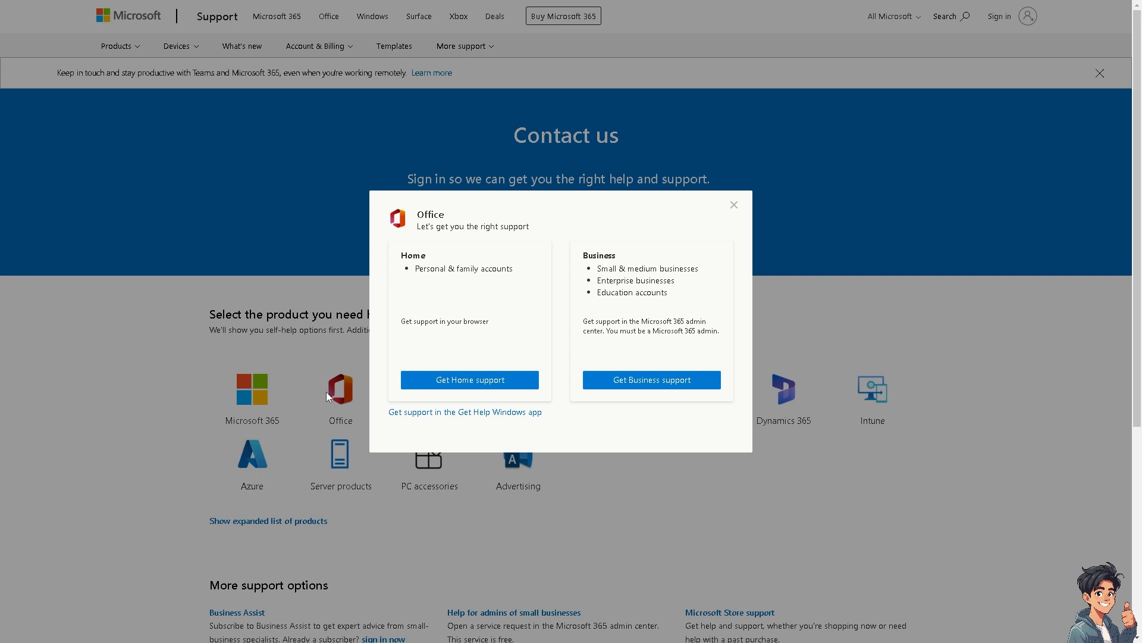
{"action": "mouse_move", "coordinate": [269, 295]}
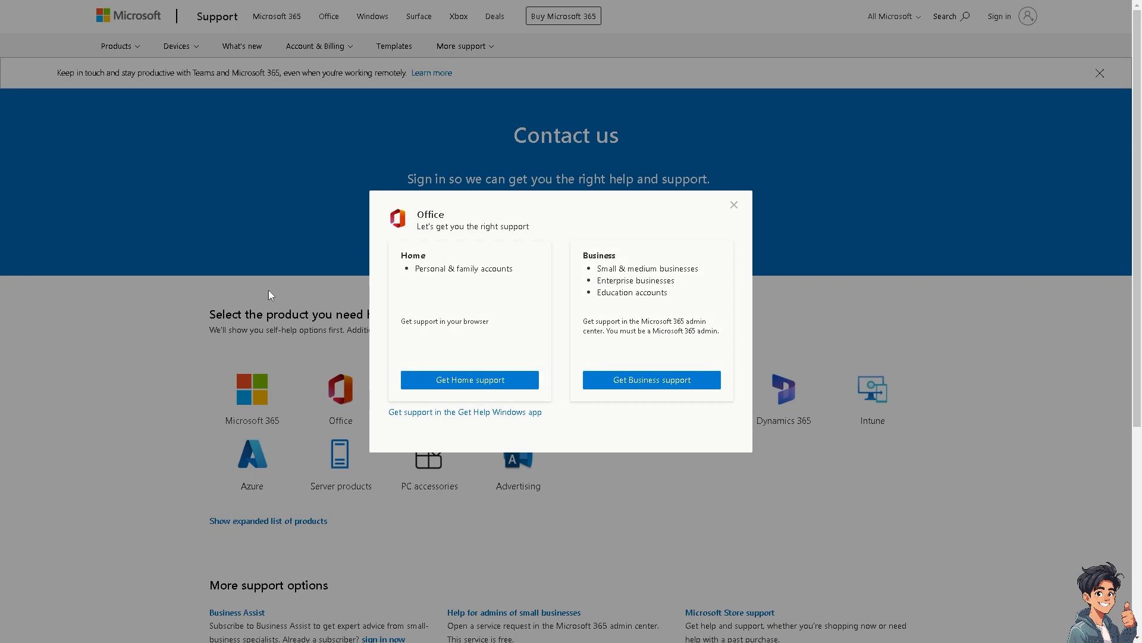
{"action": "mouse_move", "coordinate": [434, 238]}
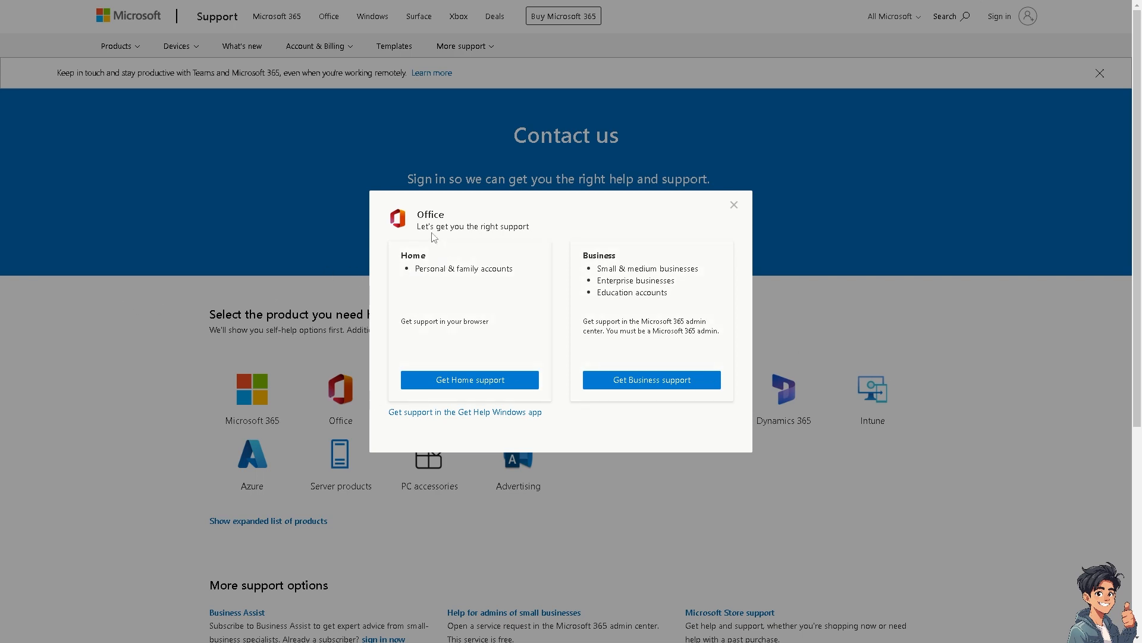
{"action": "mouse_move", "coordinate": [490, 236]}
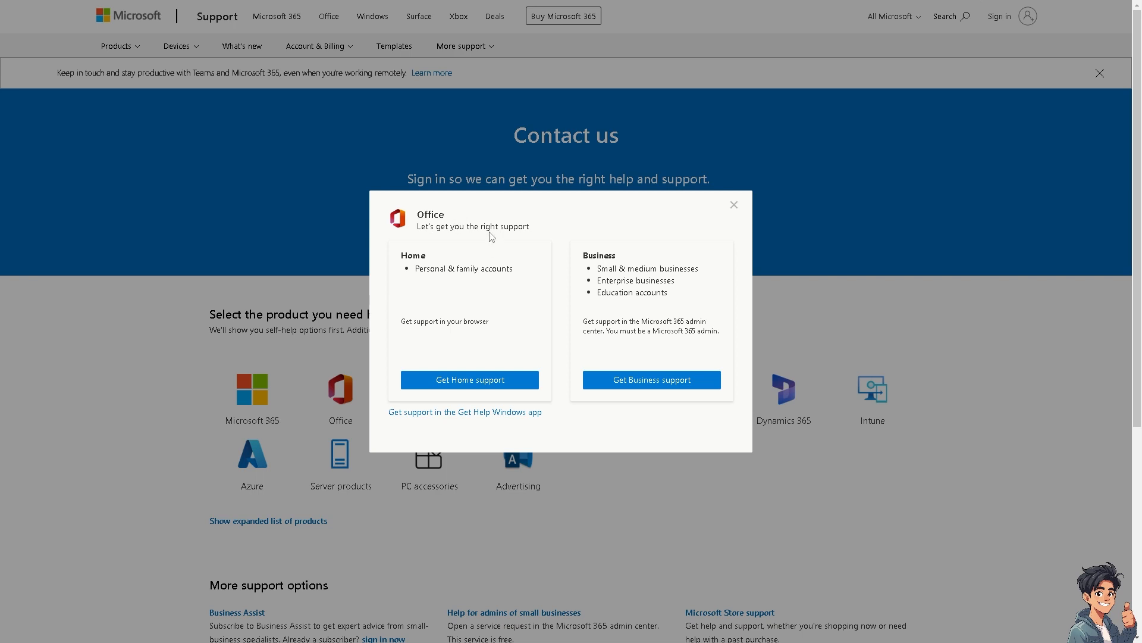
{"action": "mouse_move", "coordinate": [490, 237]}
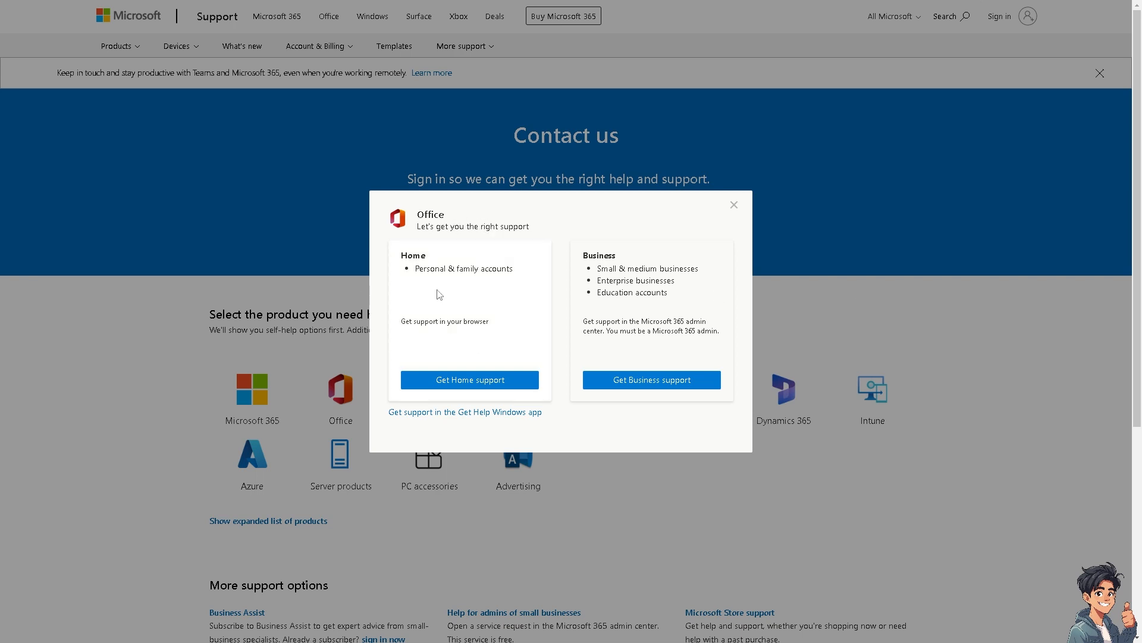
{"action": "mouse_move", "coordinate": [555, 298]}
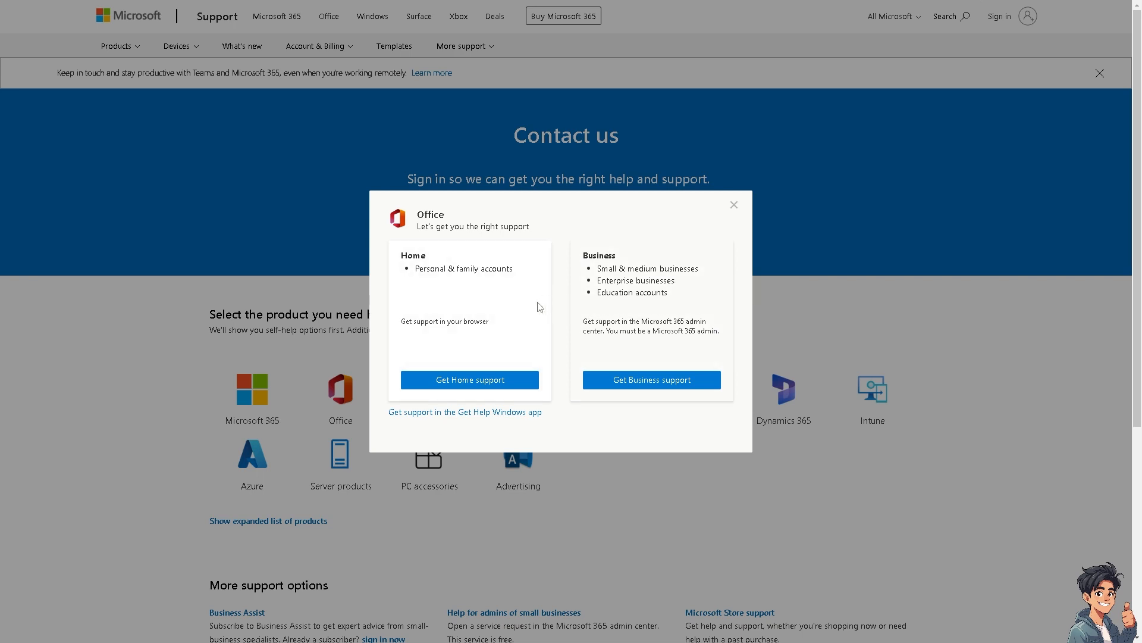
{"action": "mouse_move", "coordinate": [484, 323]}
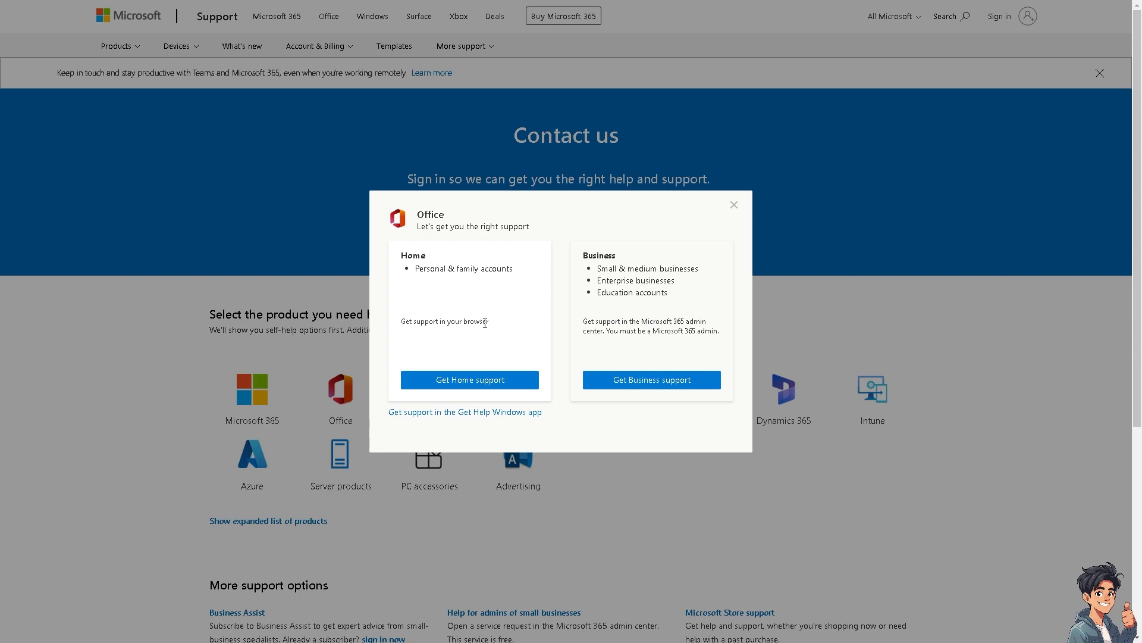